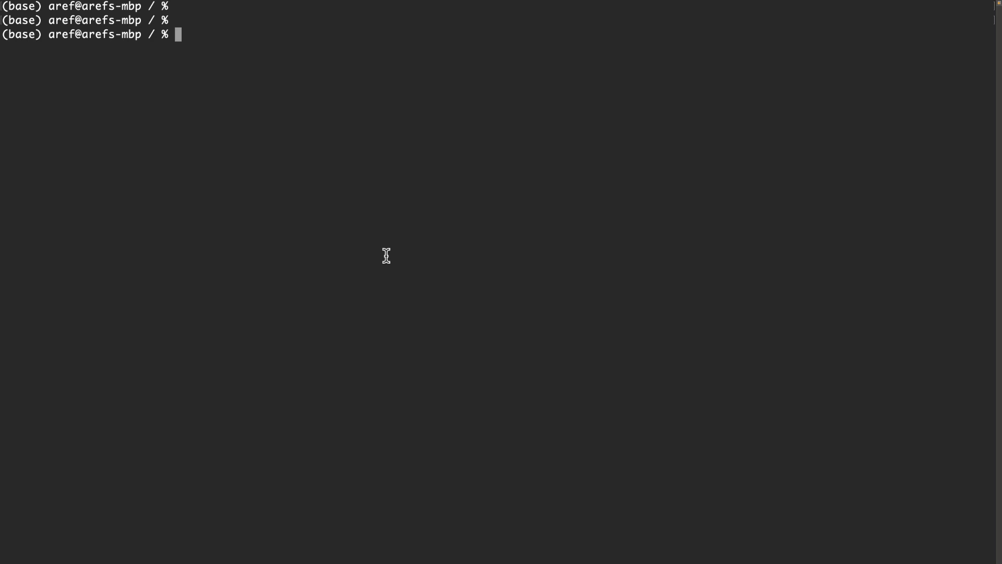
Step: Type the Homebrew install command for Prometheus
{"action": "type", "text": "brew --version"}
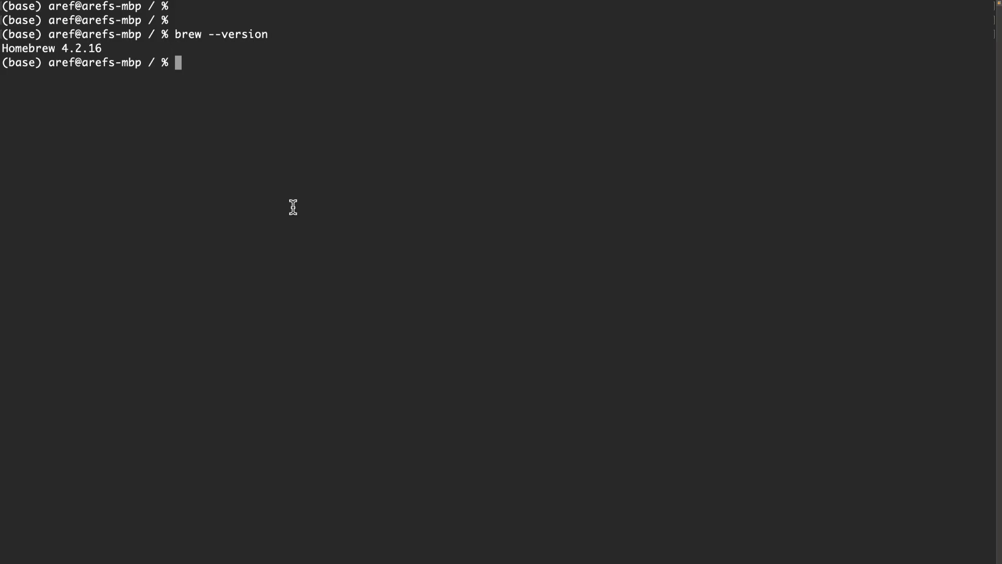
{"action": "type", "text": "b"}
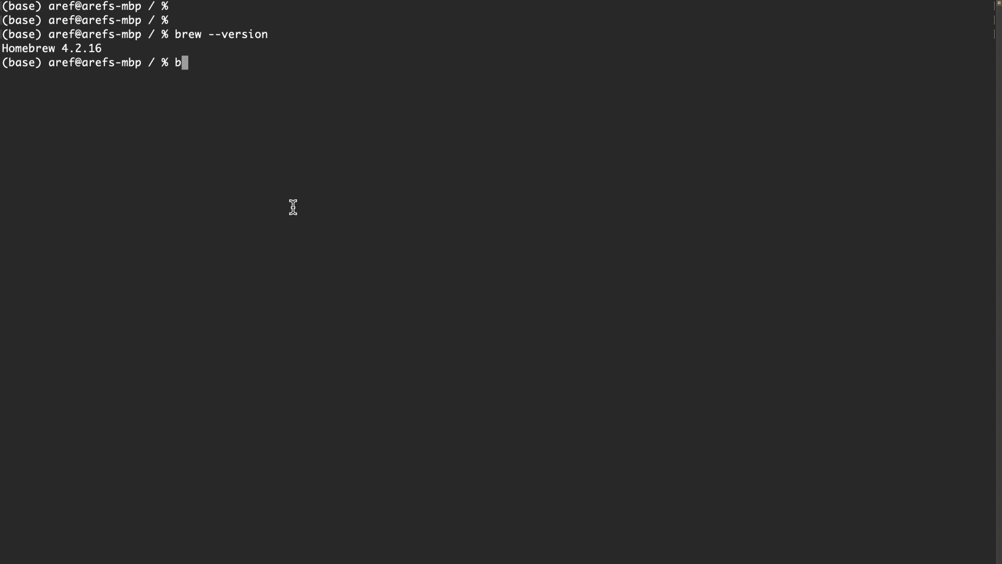
{"action": "type", "text": "rew install p"}
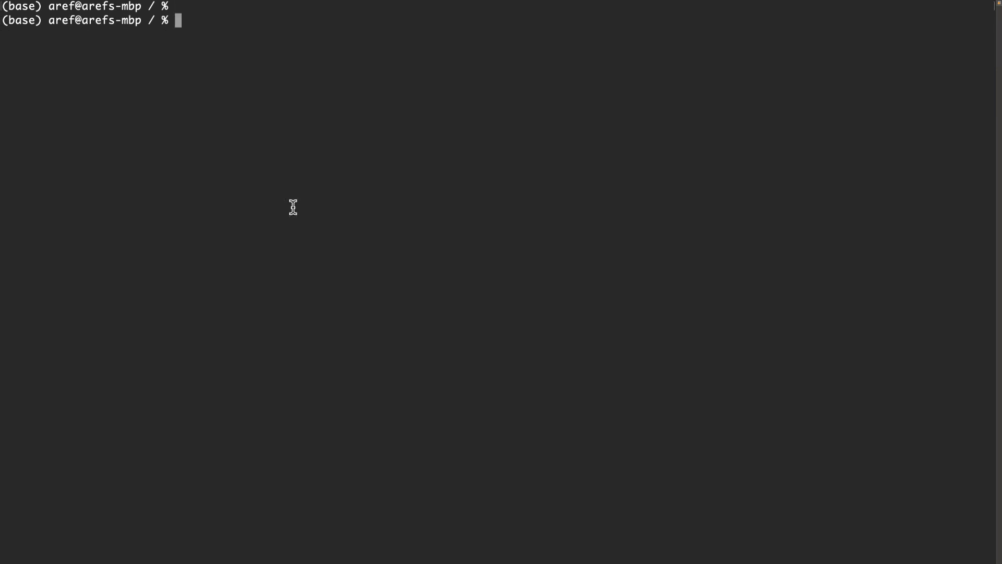
Step: Move to /usr/local/etc, list its files, and begin a sudo nano web.yml command
{"action": "type", "text": "cd /"}
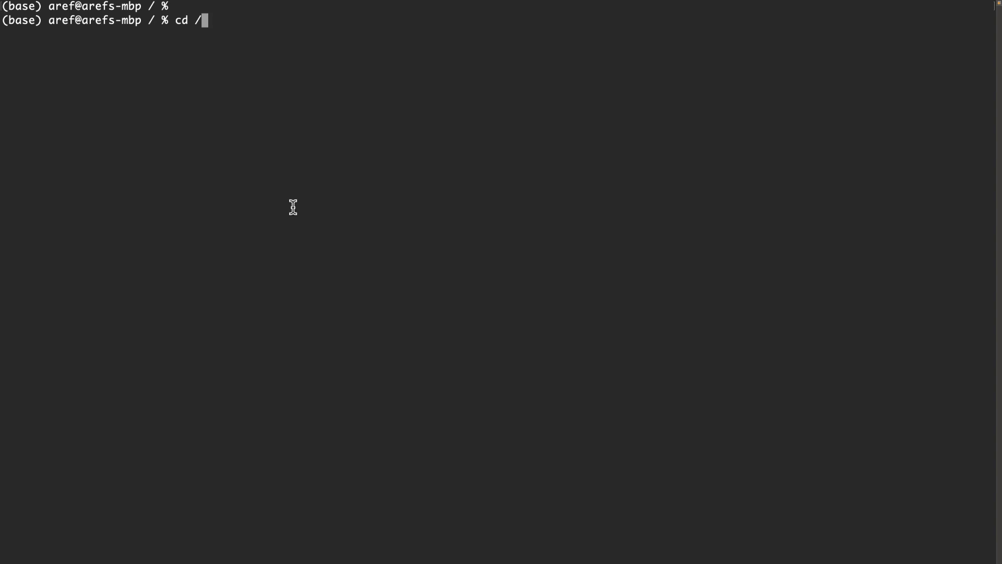
{"action": "type", "text": "usr/local/etc"}
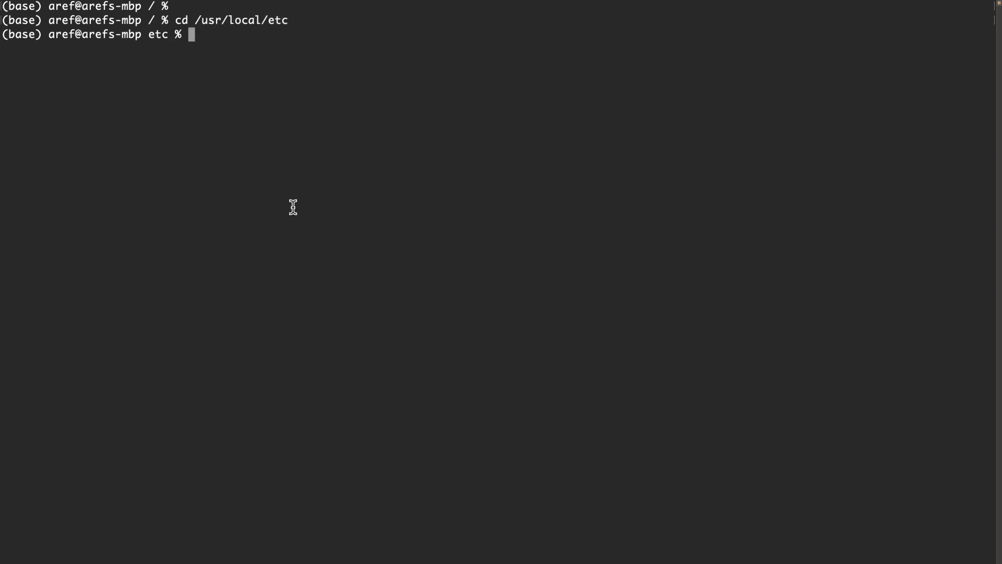
{"action": "type", "text": "ls"}
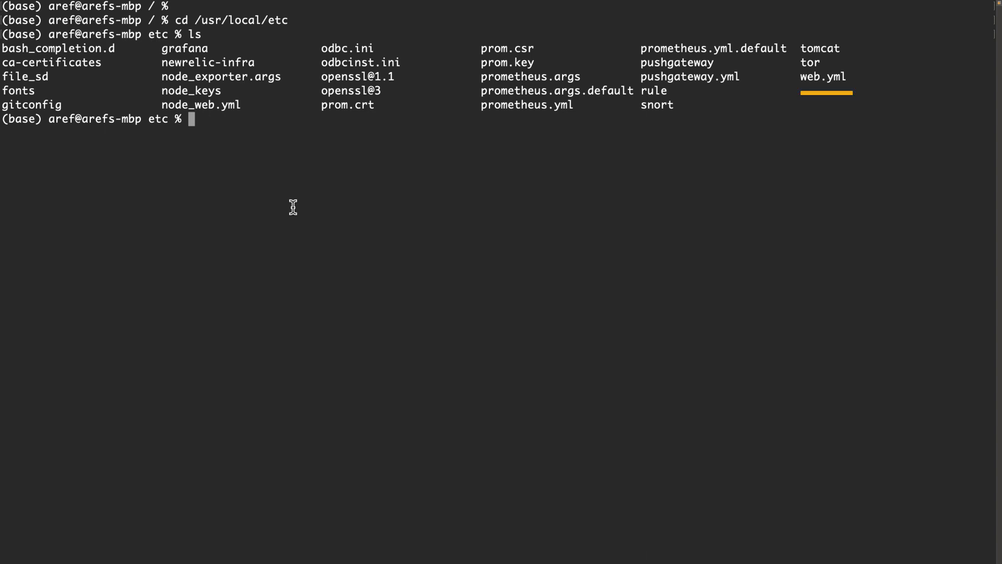
{"action": "mouse_move", "coordinate": [528, 105]}
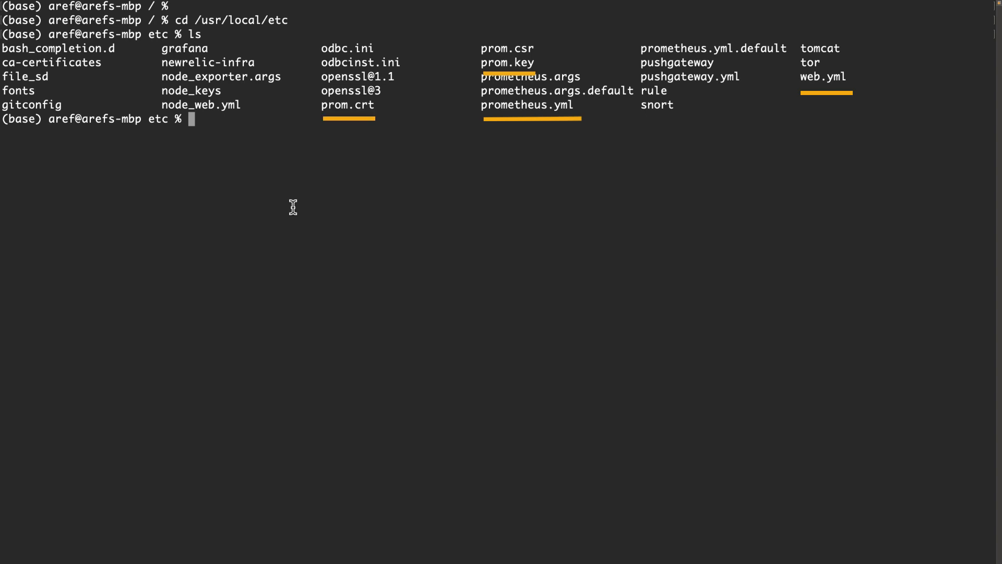
{"action": "type", "text": "sudo nano web.y"}
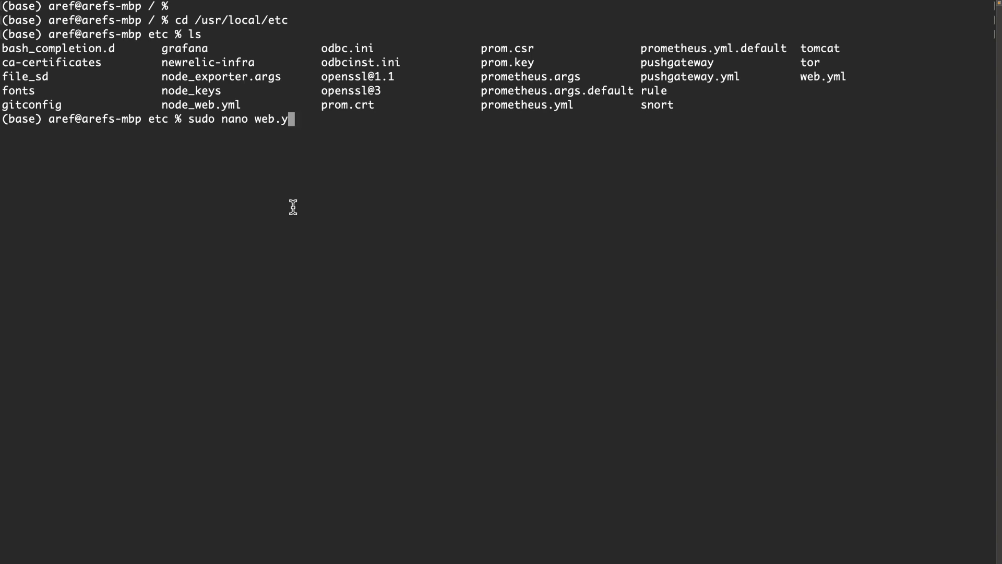
{"action": "key", "text": "Enter"}
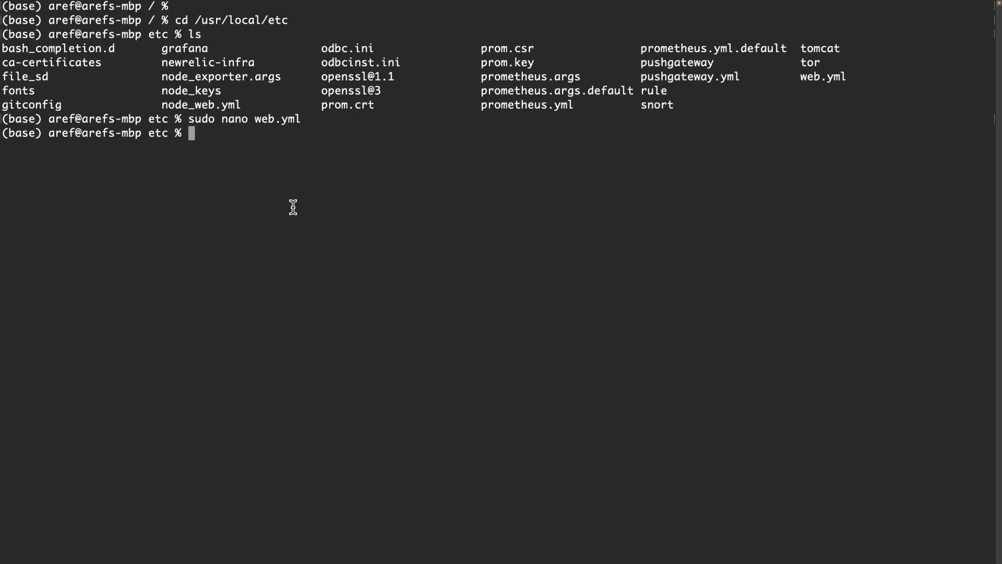
{"action": "type", "text": "nano pro"}
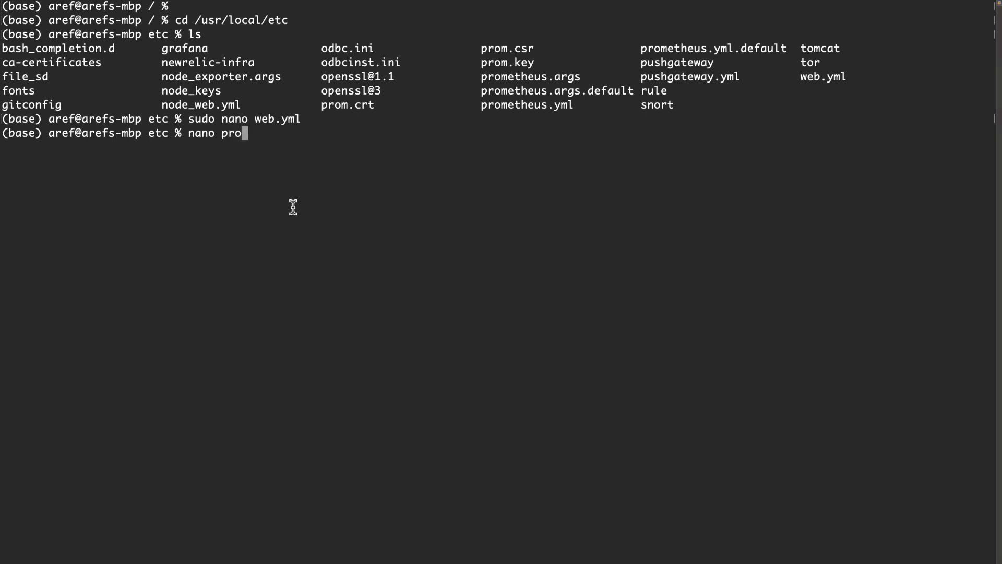
{"action": "key", "text": "enter"}
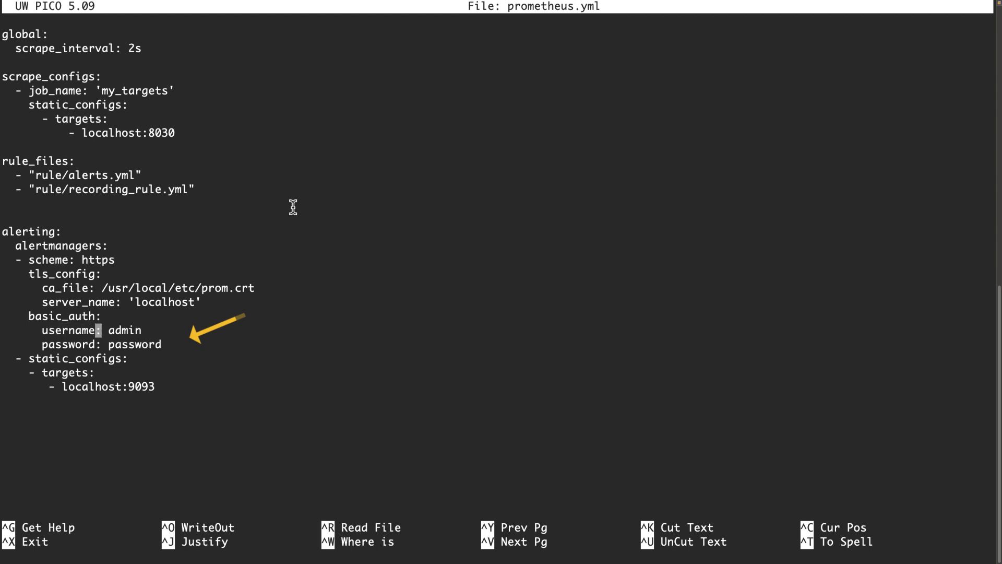
{"action": "key", "text": "Right"}
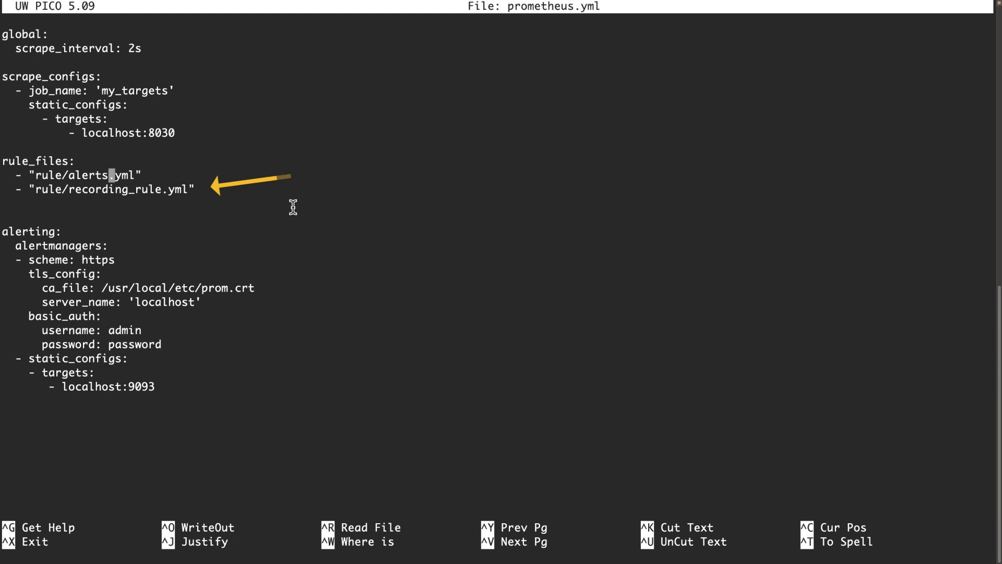
{"action": "key", "text": "ctrl+x"}
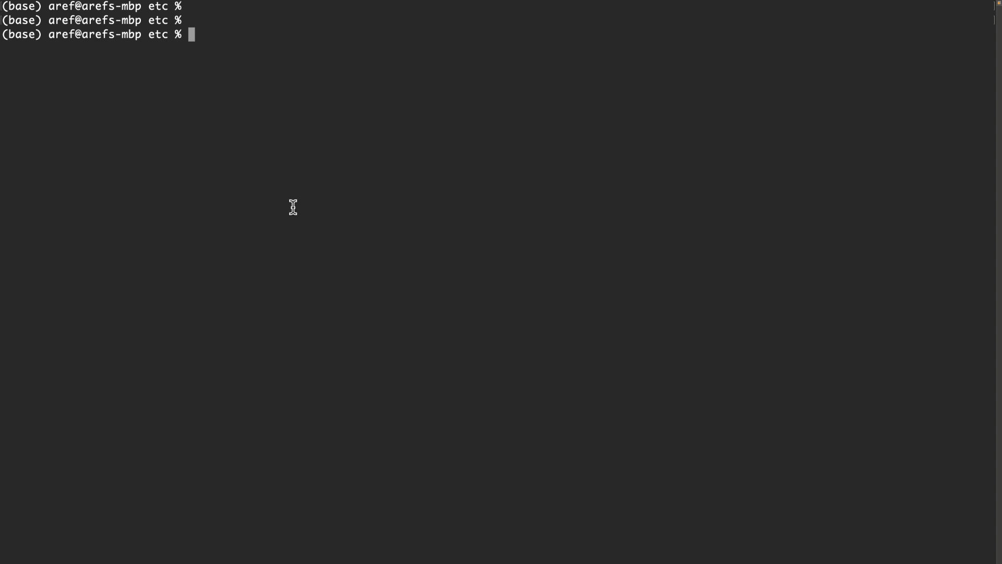
Step: Enter 'brew services start prometheus' to run Prometheus as a background service
{"action": "type", "text": "brew services"}
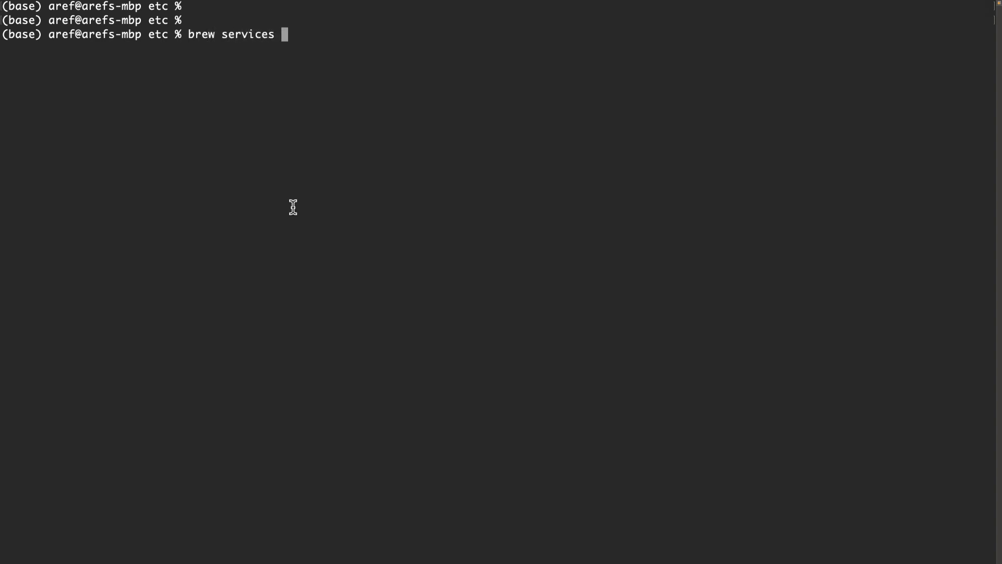
{"action": "type", "text": "start prometheus"}
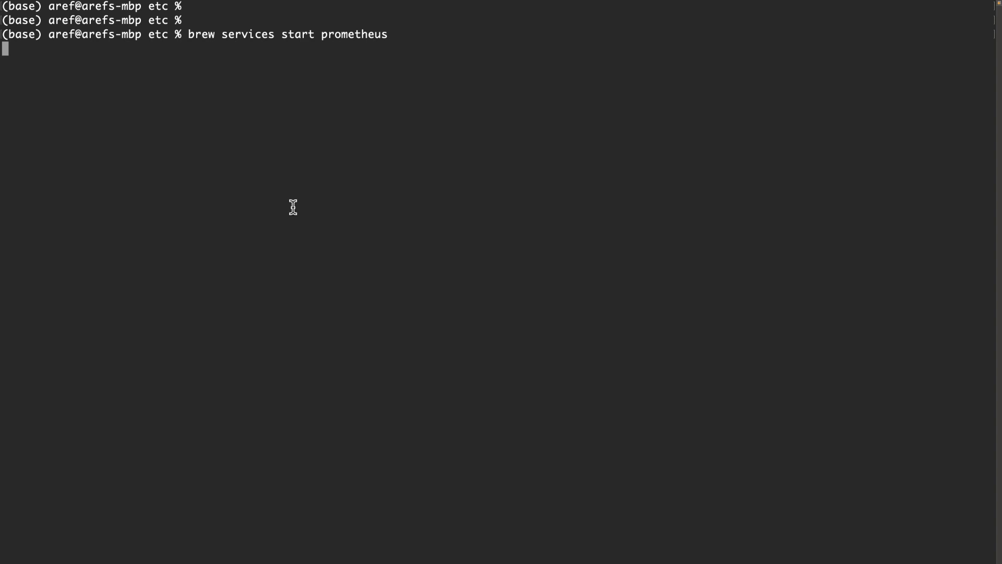